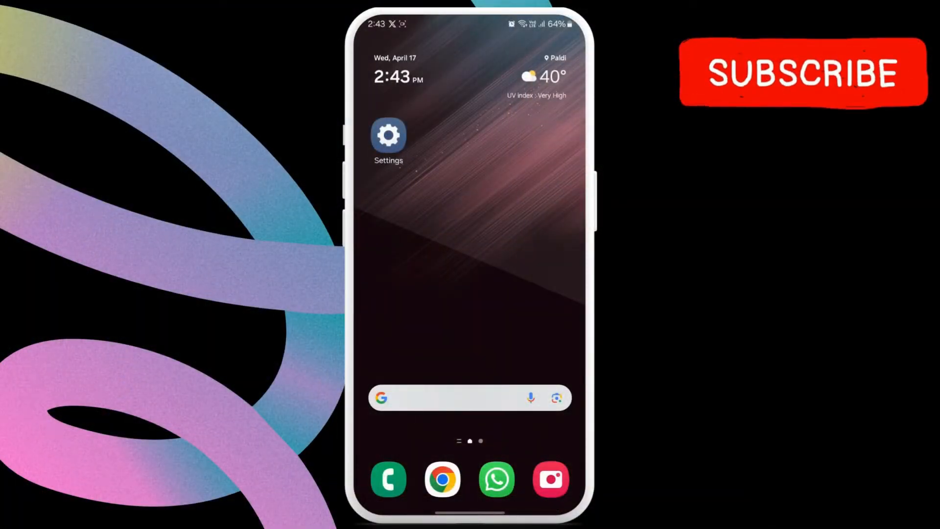
Step: Go to Settings > Connections > Mobile networks, with Data roaming switched on
left_click(388, 134)
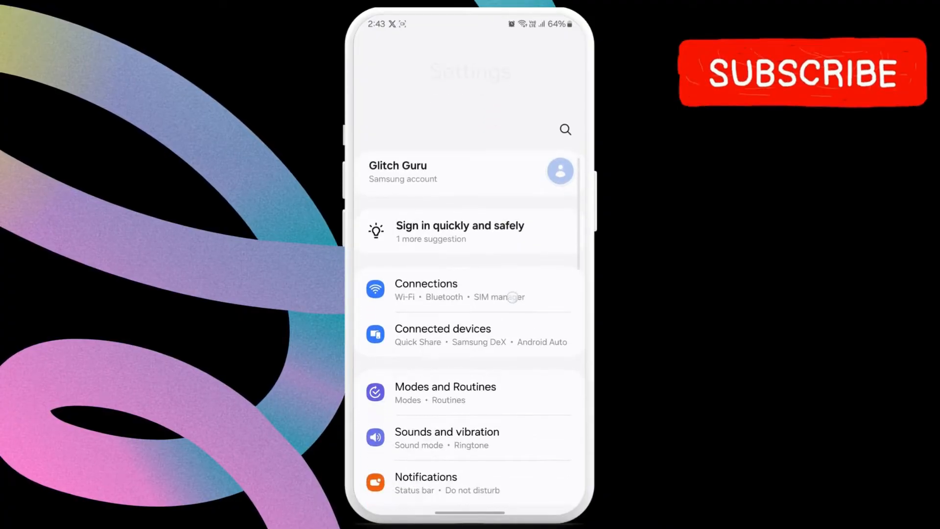
left_click(427, 289)
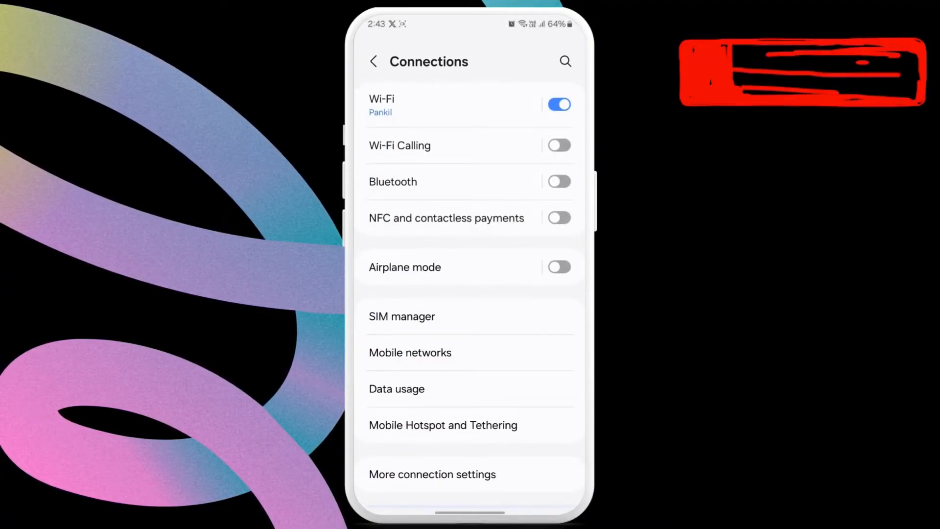
left_click(409, 352)
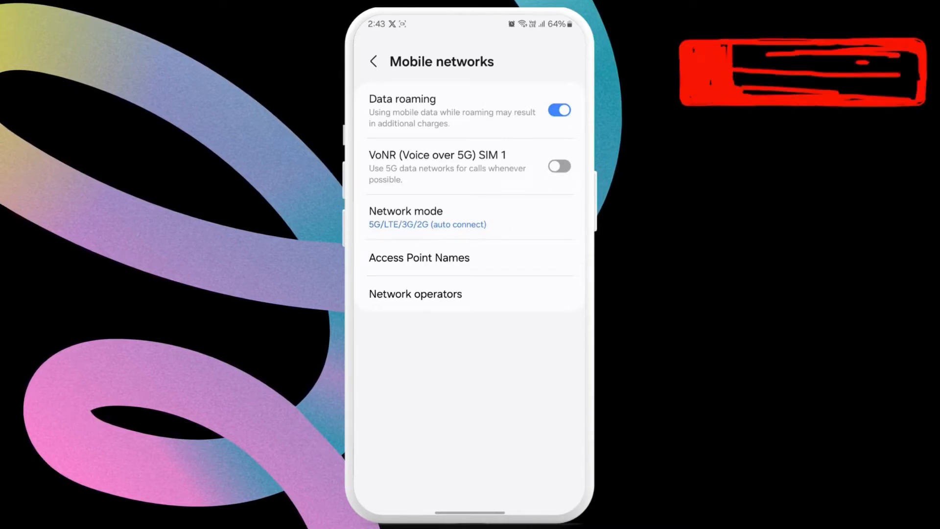
Step: In Network operators, turn off Select automatically and choose Jio True5G
left_click(415, 293)
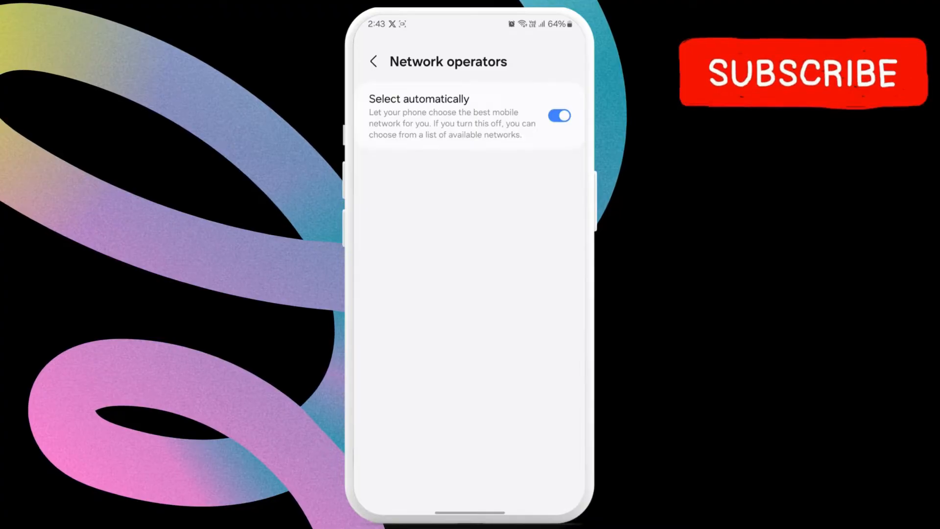
left_click(558, 115)
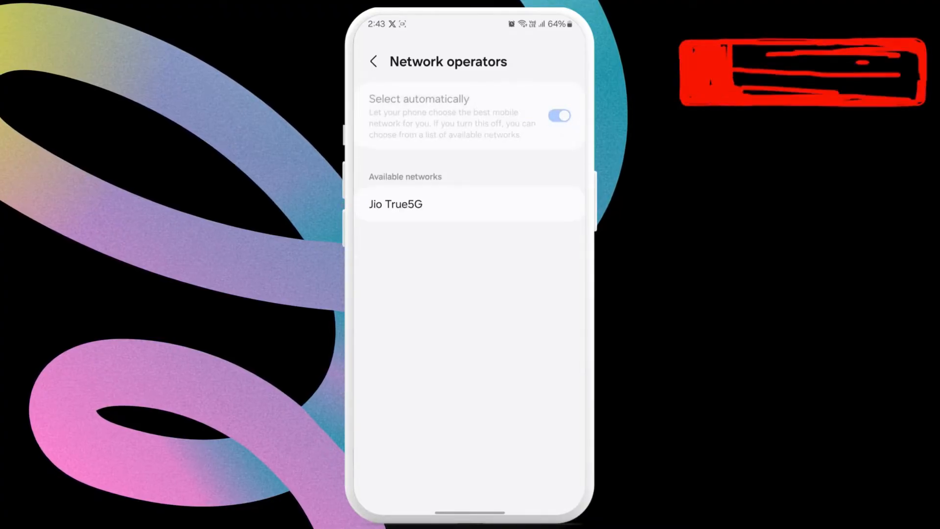
left_click(395, 204)
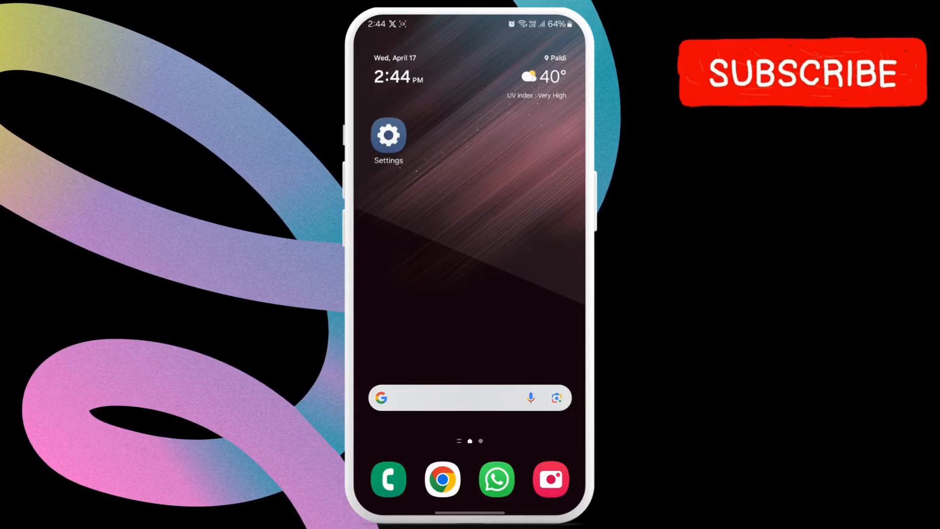
Step: Open the Phone app and reach Call settings from the keypad's three-dot menu
left_click(387, 479)
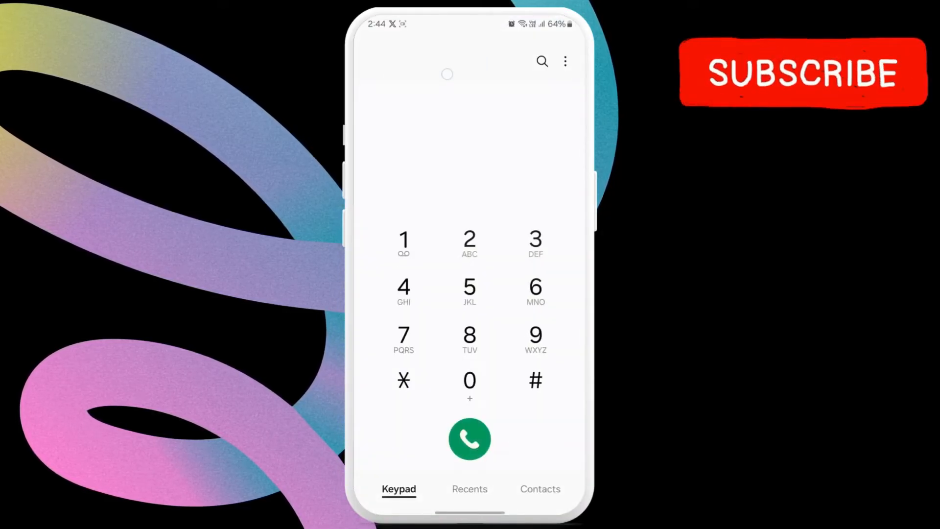
left_click(564, 61)
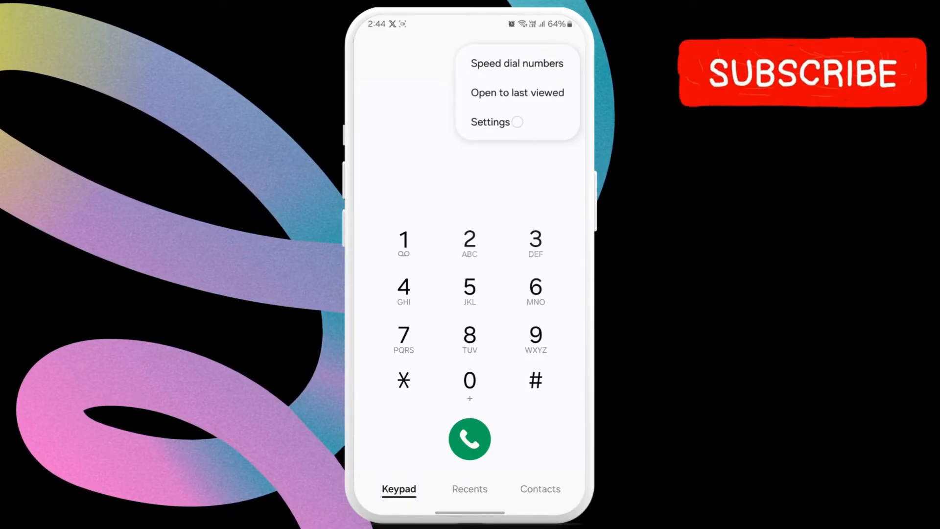
left_click(489, 122)
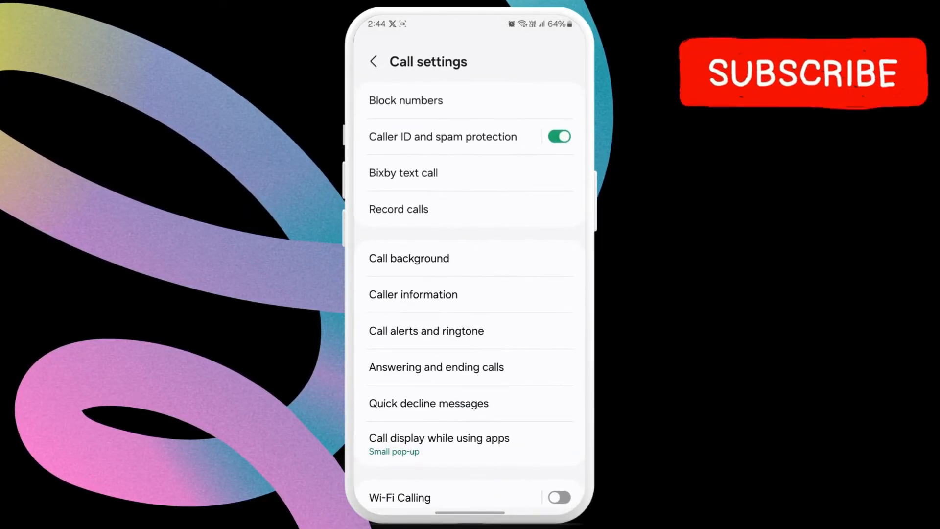
Step: Under Block numbers, switch off Block calls from unknown numbers
left_click(406, 100)
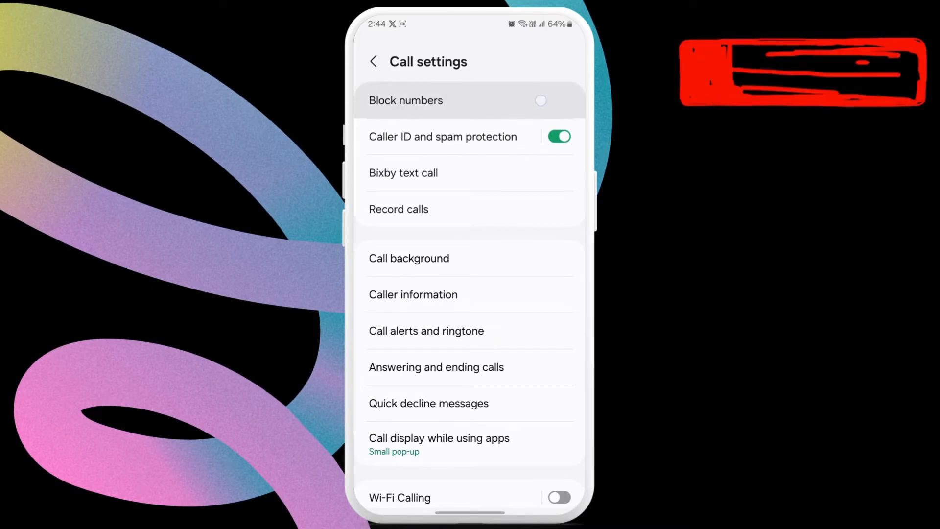
left_click(406, 100)
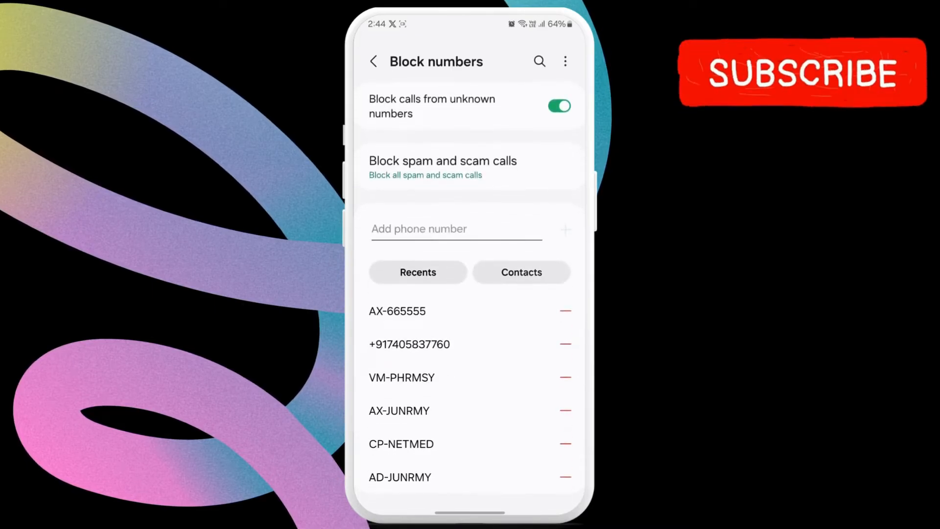
left_click(559, 106)
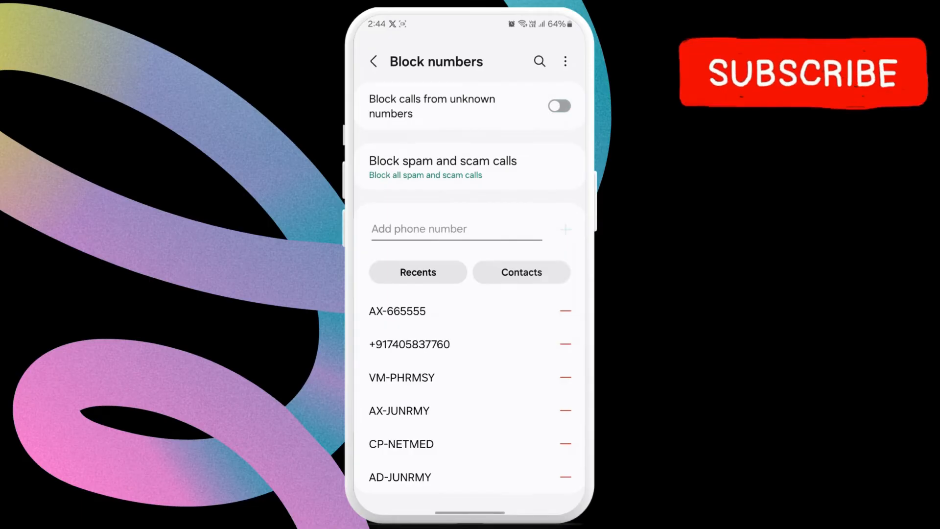